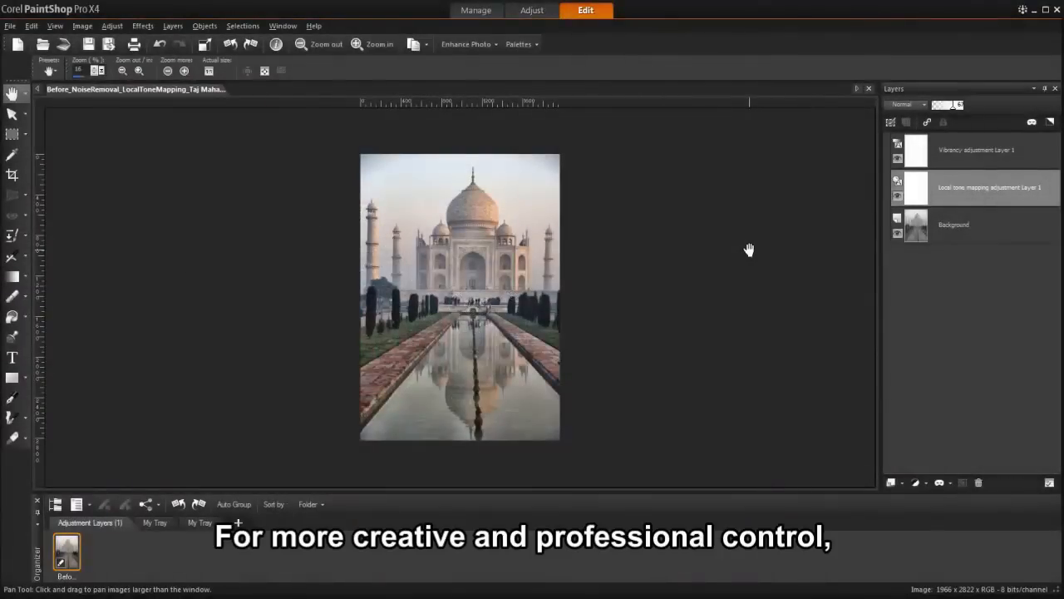
Hide the Vibrancy adjustment layer with its visibility eye in the Layers palette.
click(862, 460)
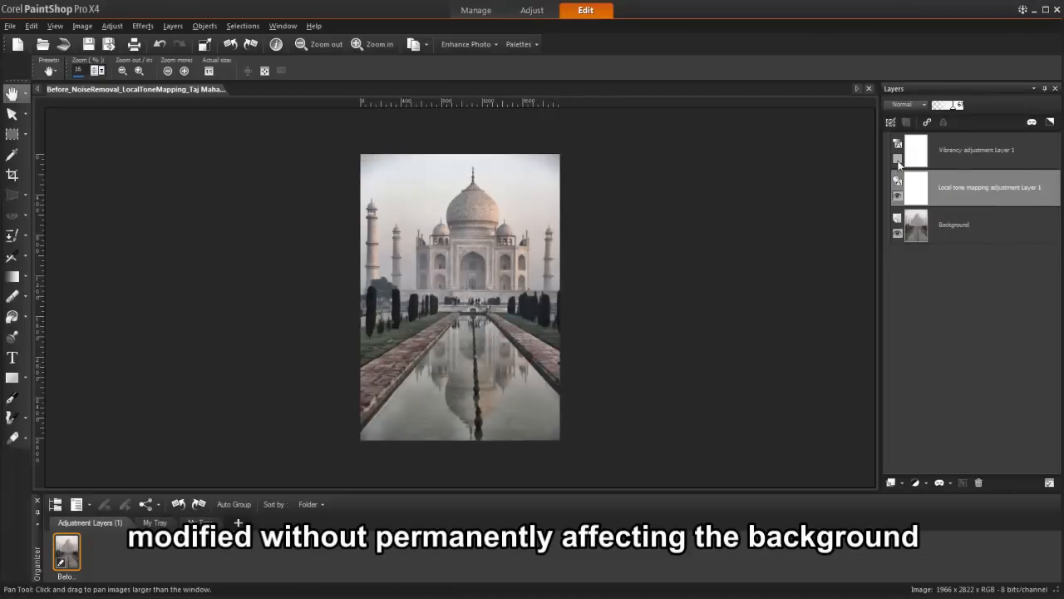
click(891, 482)
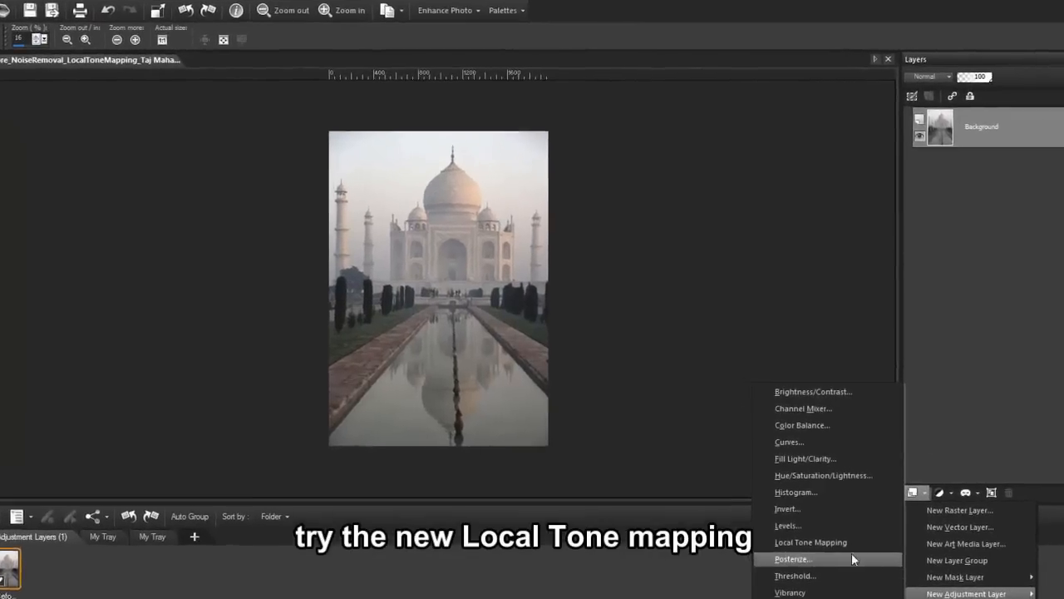
Add a Local Tone Mapping adjustment layer, then a Vibrancy layer at strength 60.
click(810, 541)
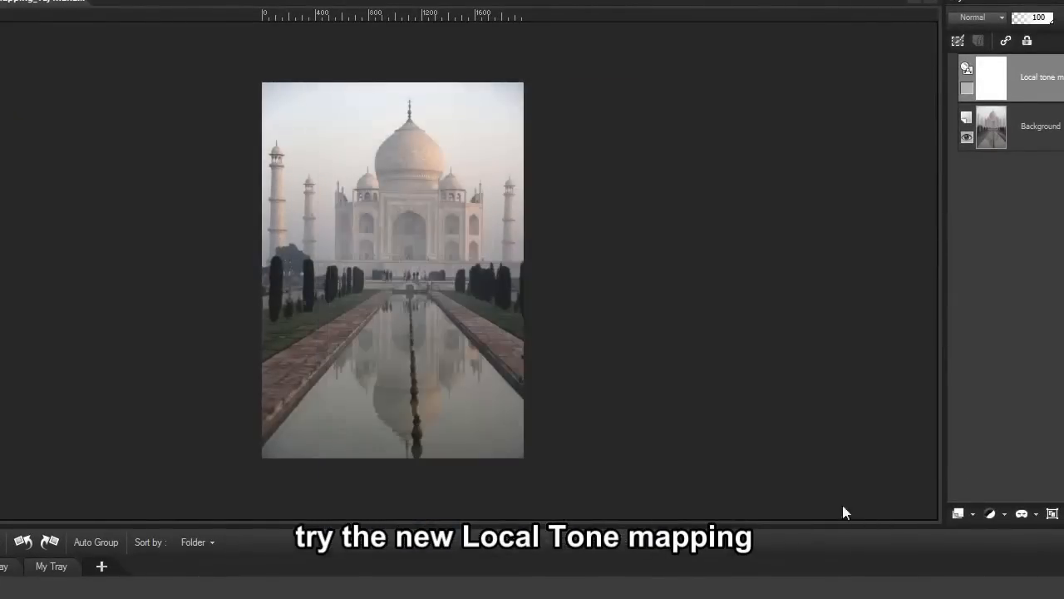
click(896, 482)
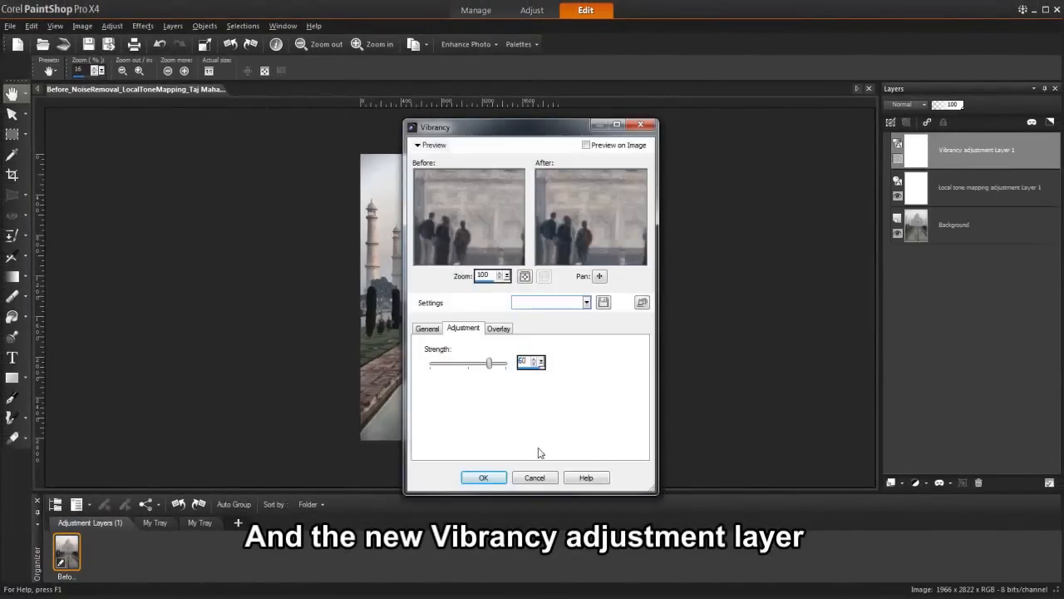
click(483, 477)
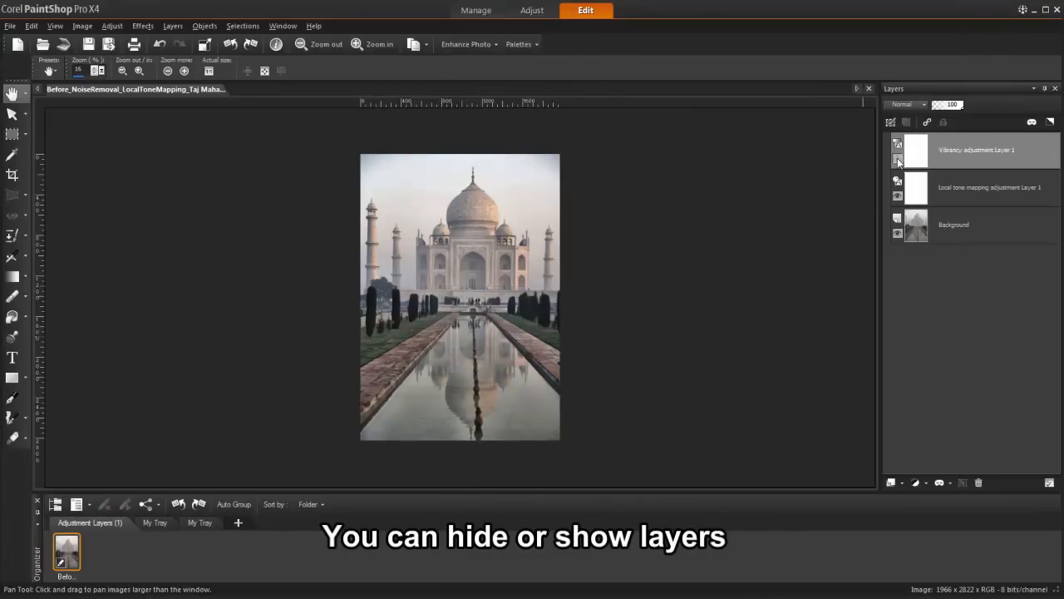
mouse_move(897, 163)
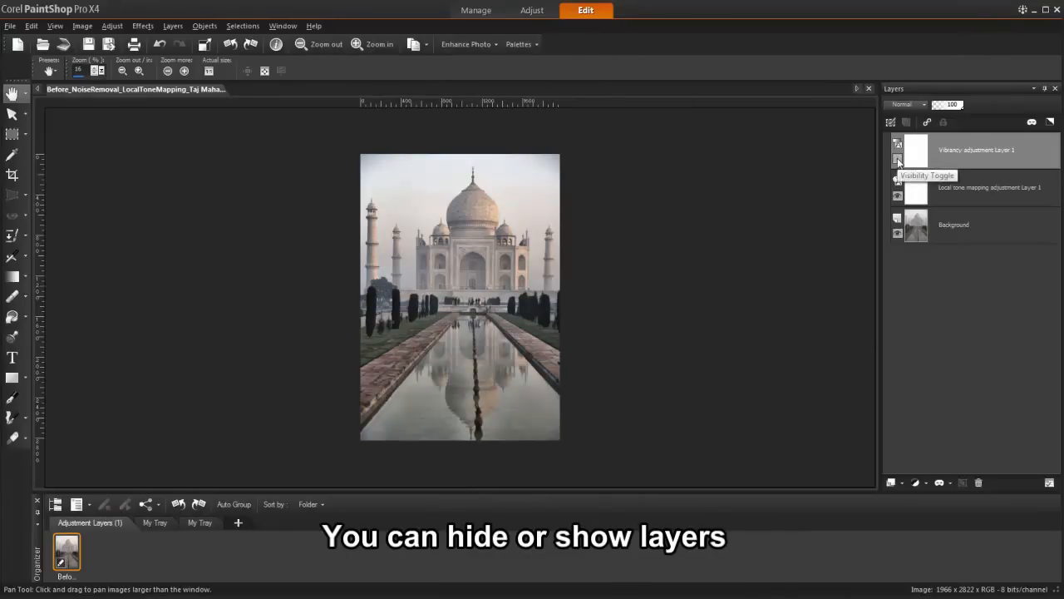
Turn off visibility of the Vibrancy adjustment layer in the Layers palette.
click(897, 163)
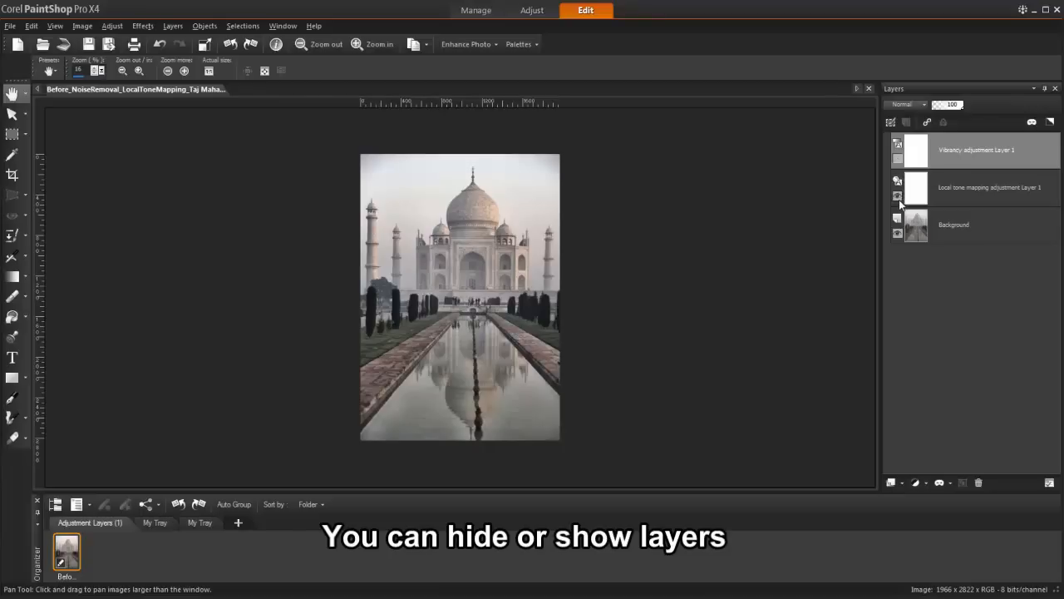